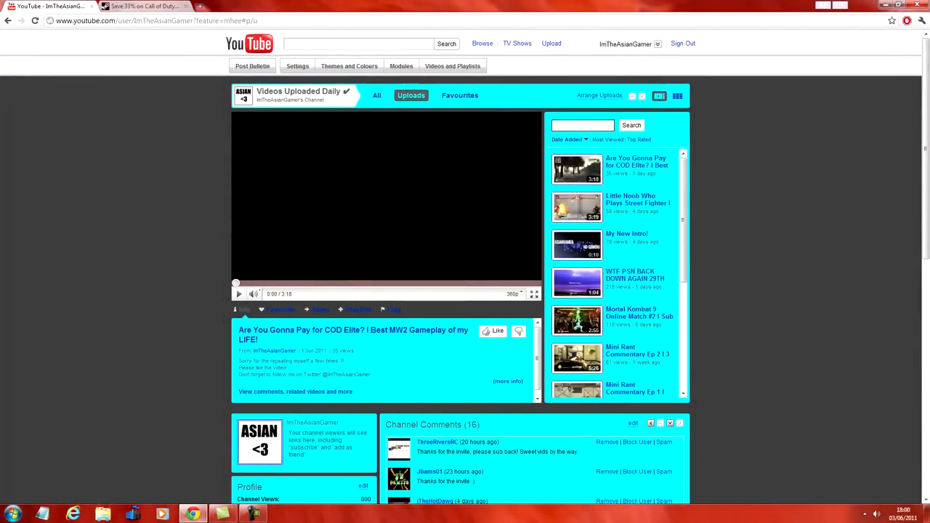
Step: Trigger the Black Ops Free Weekend install link, raising Chrome's request to launch Steam
click(144, 6)
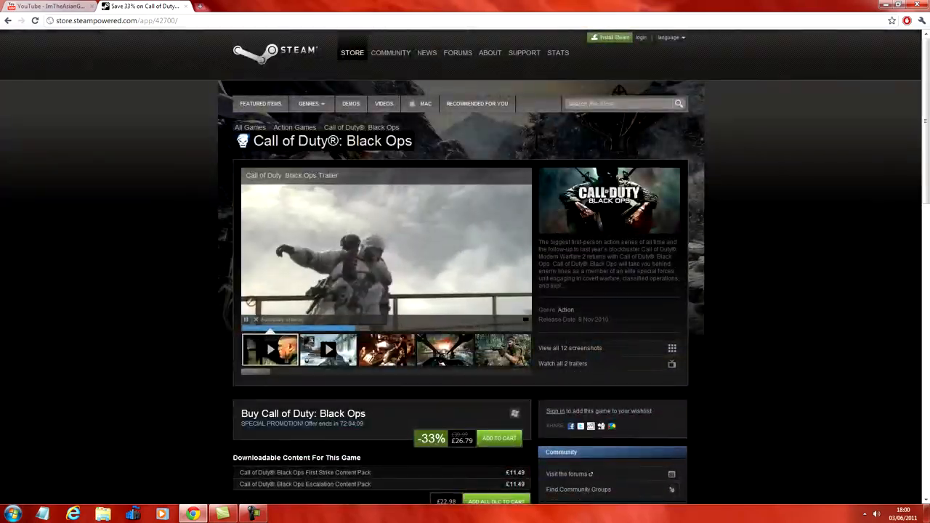
scroll(down, 3)
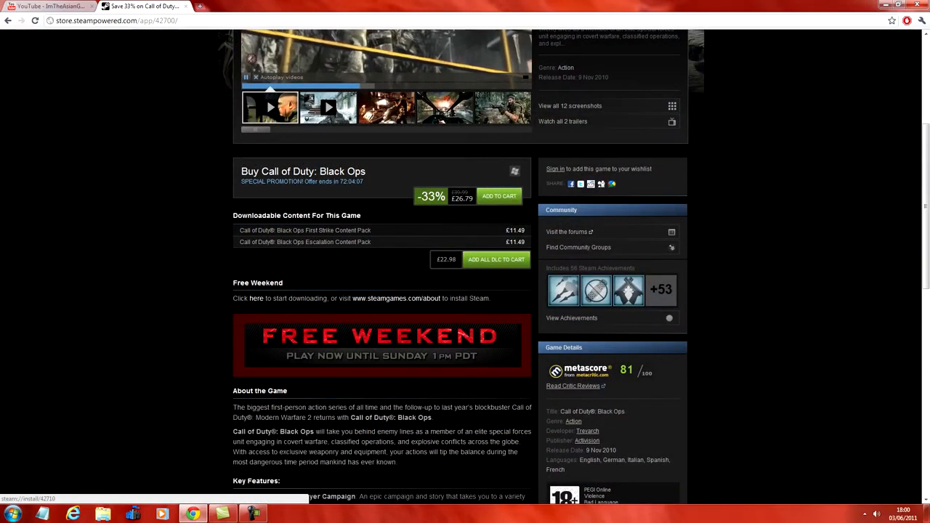
scroll(down, 3)
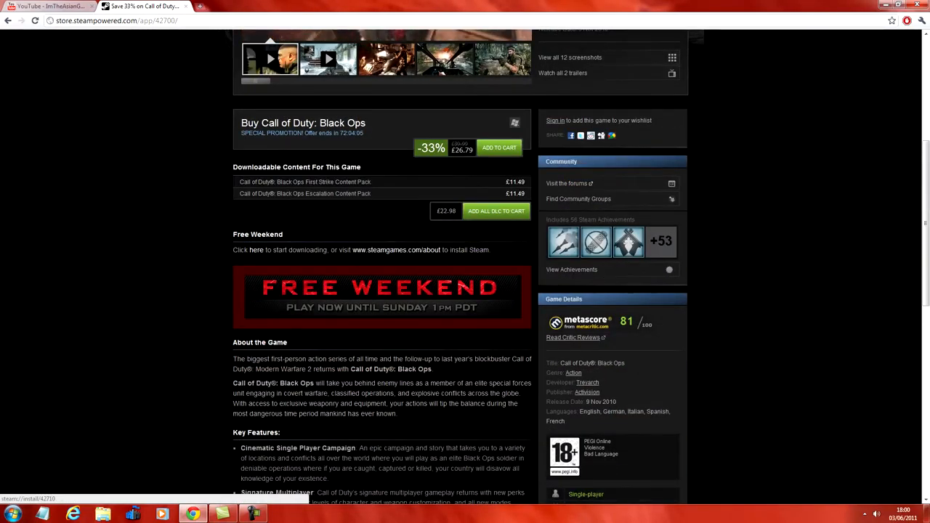
scroll(up, 3)
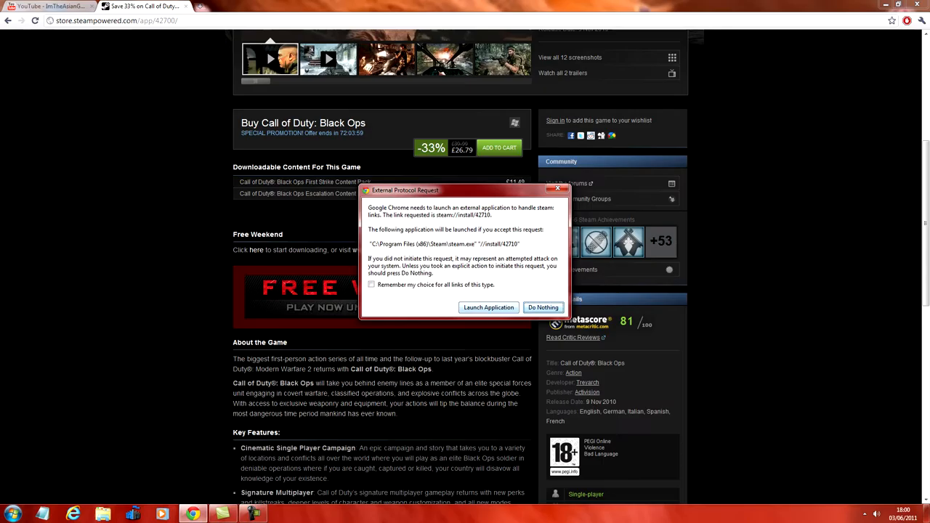
Step: Launch Steam and accept the disk space and shortcut defaults so Black Ops Multiplayer files start preparing
click(488, 308)
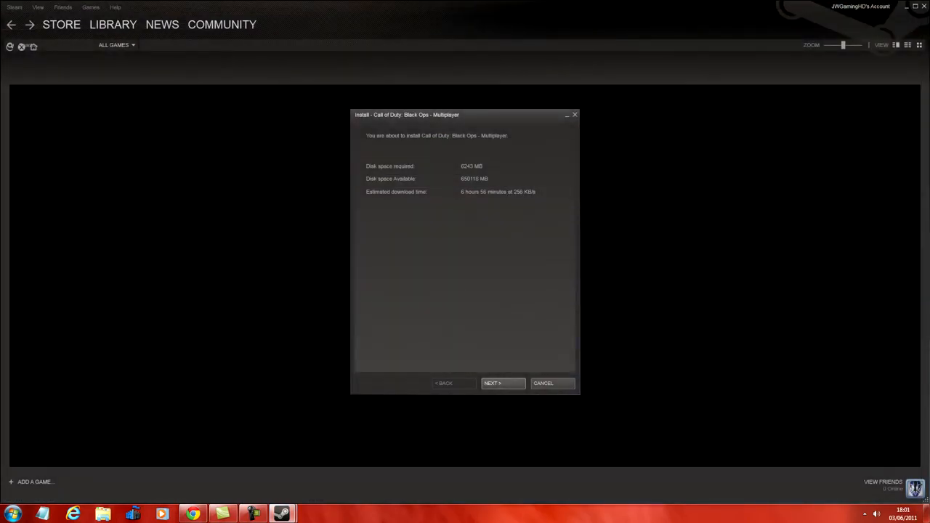
click(504, 384)
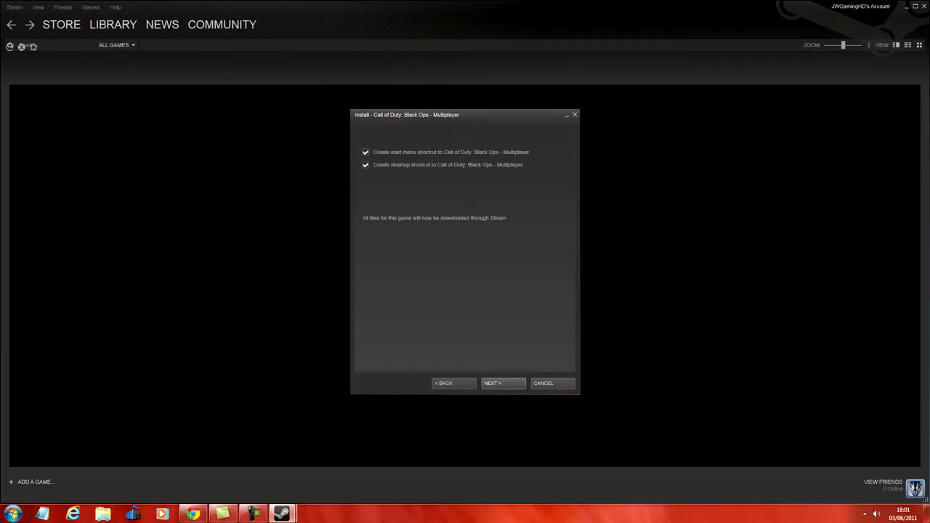
click(503, 384)
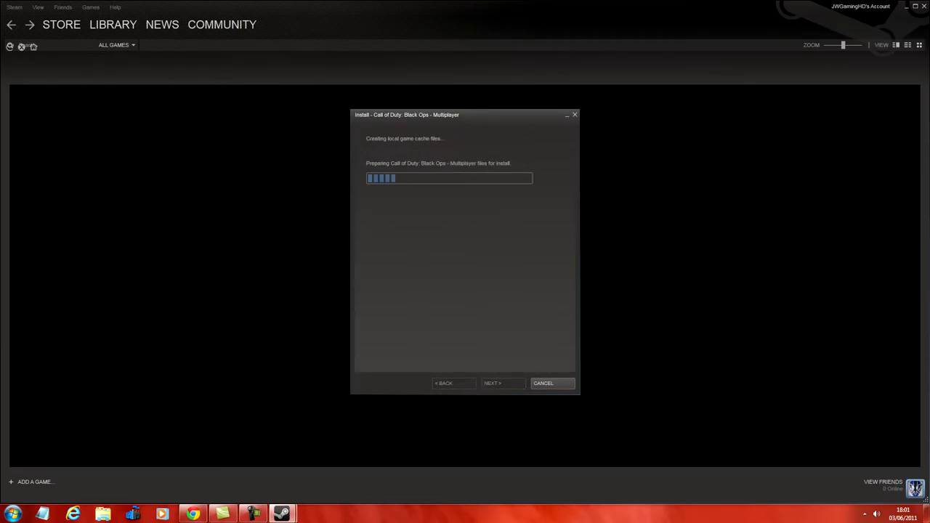